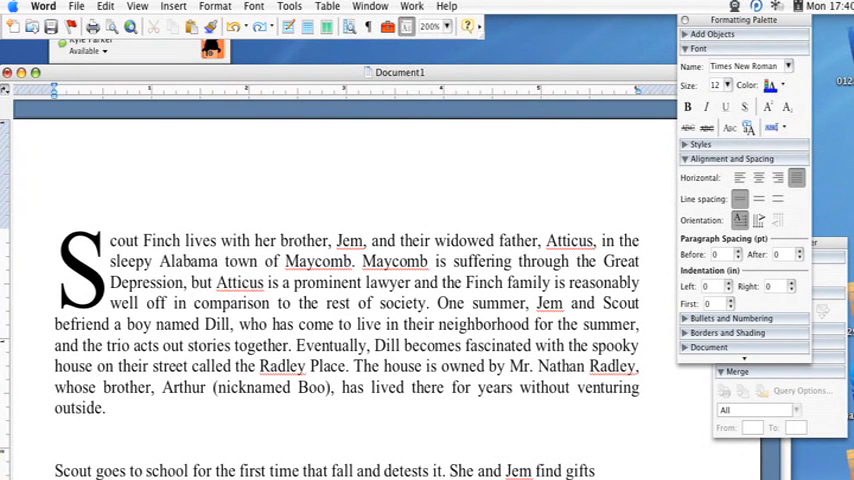
Step: Select the first paragraph and try left alignment on it
left_click(104, 408)
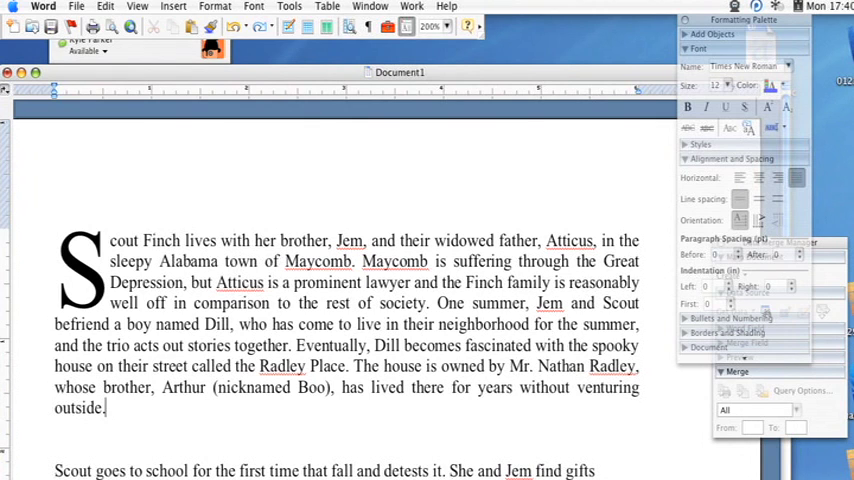
left_click_drag(114, 240, 104, 408)
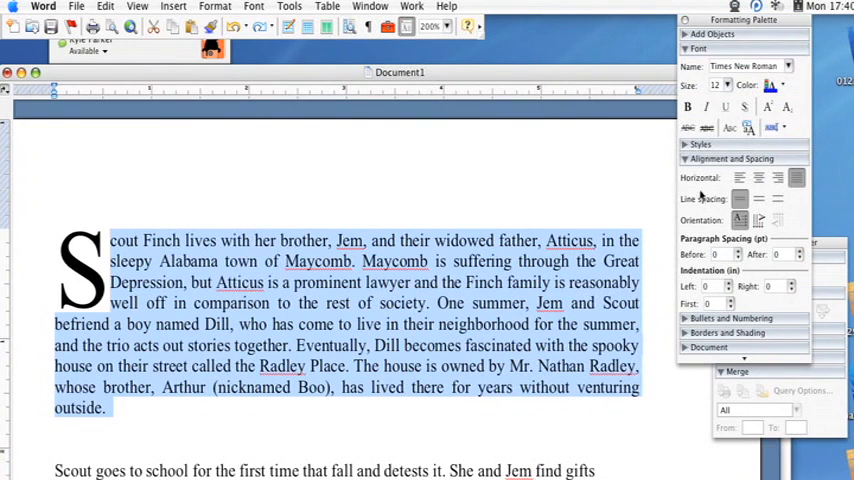
mouse_move(739, 178)
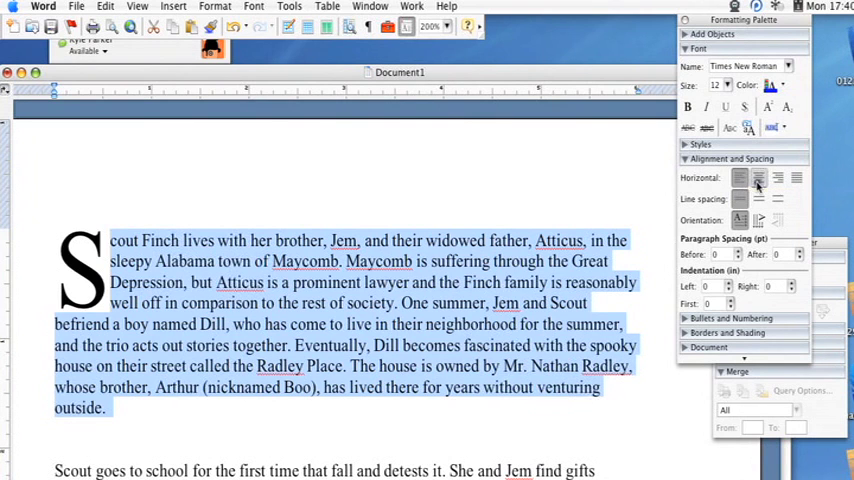
left_click(796, 178)
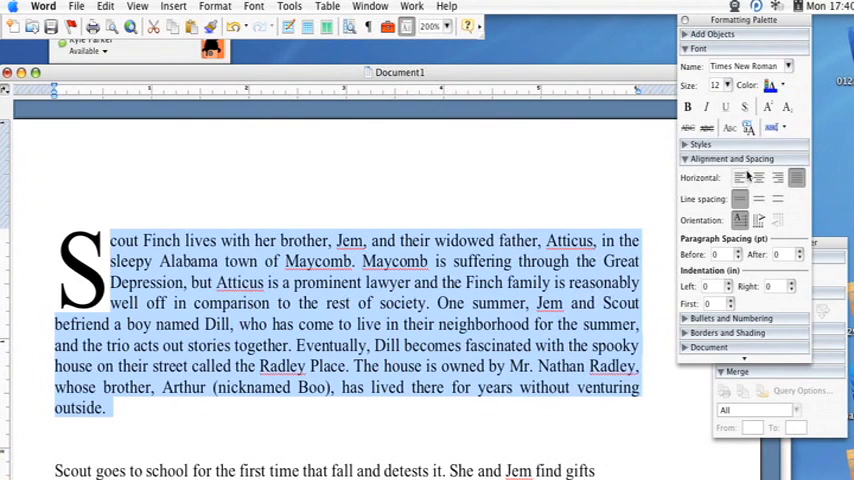
mouse_move(740, 178)
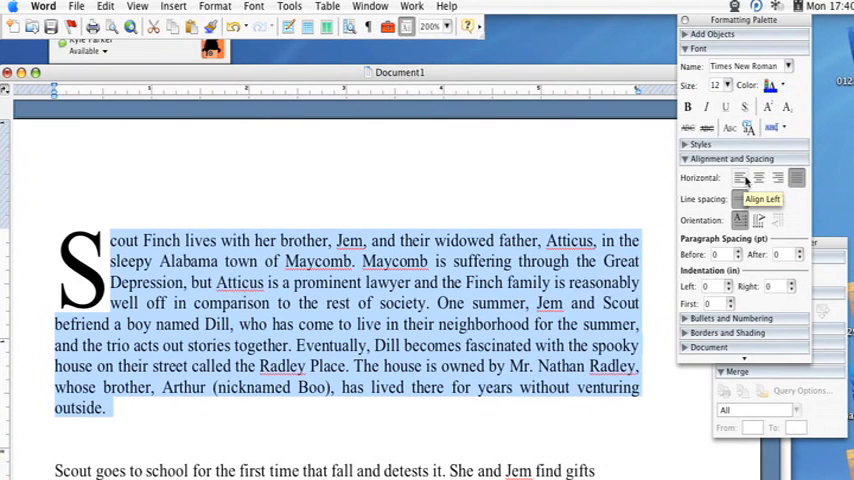
mouse_move(778, 180)
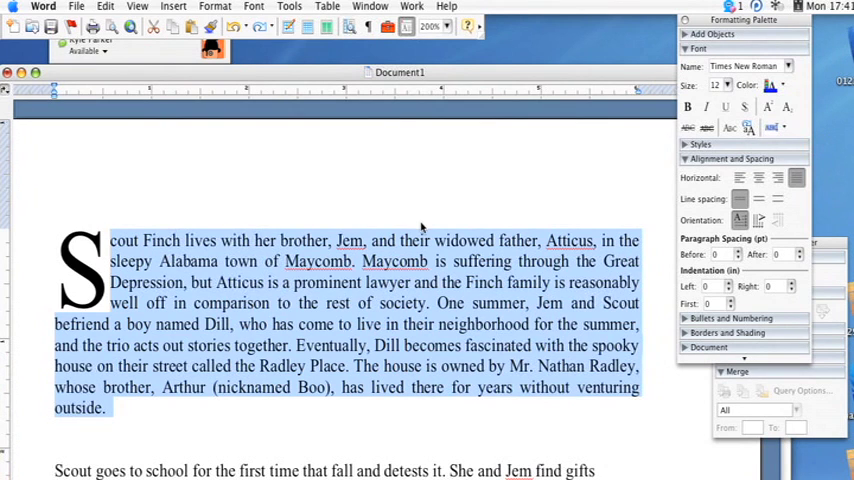
Step: Record a new macro named LucidaFormat, described as changing text to Lucida Handwriting, 14, blue
left_click(289, 6)
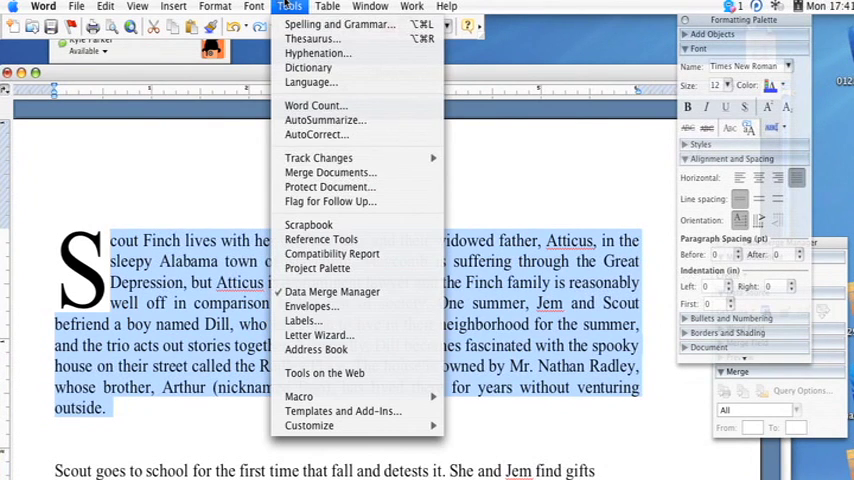
mouse_move(299, 396)
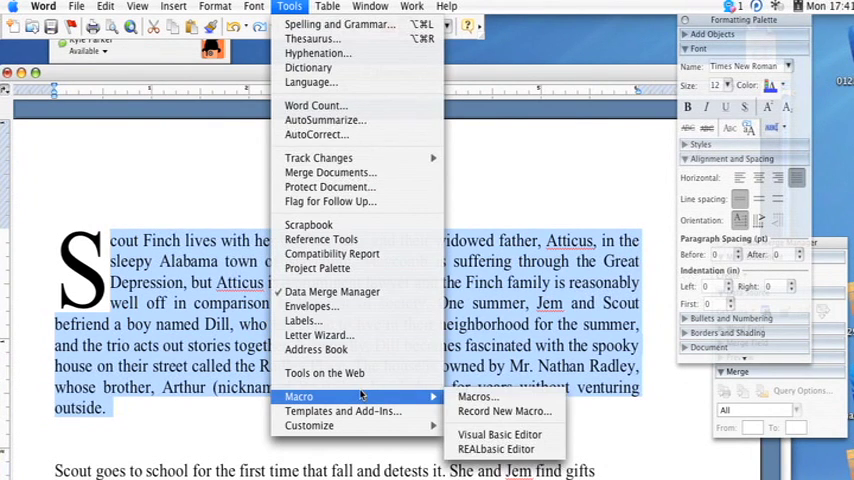
left_click(493, 410)
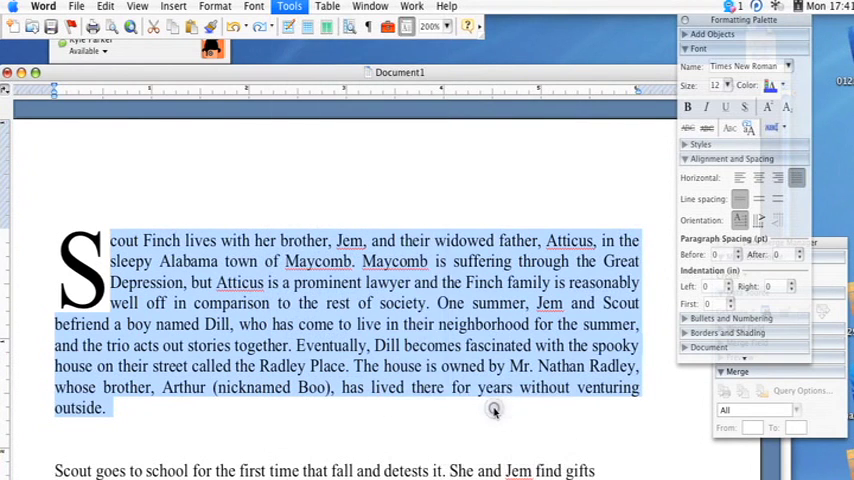
left_click(289, 6)
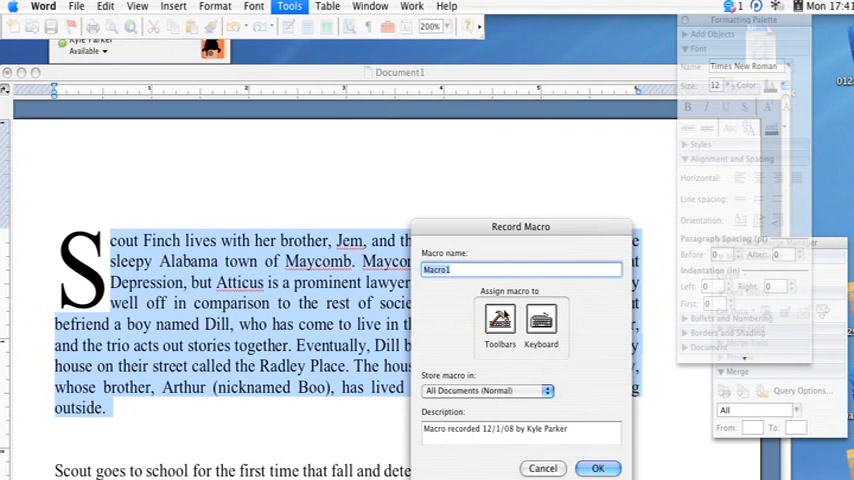
mouse_move(370, 33)
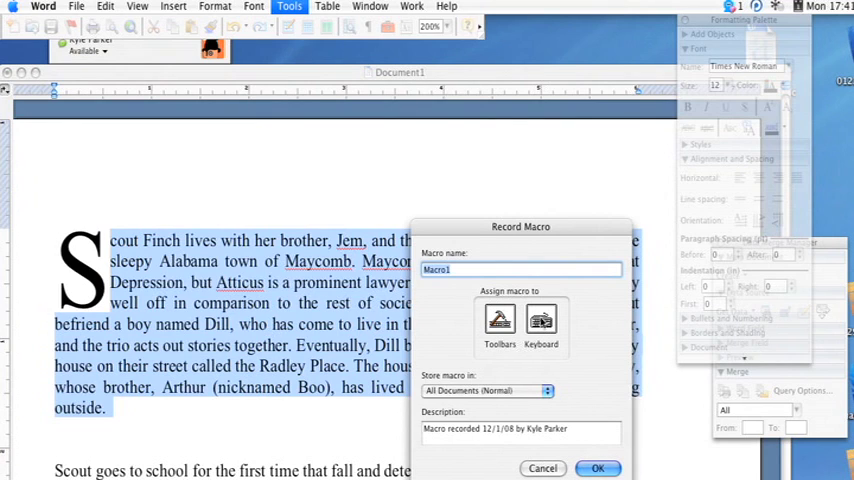
type("LucidaFormat")
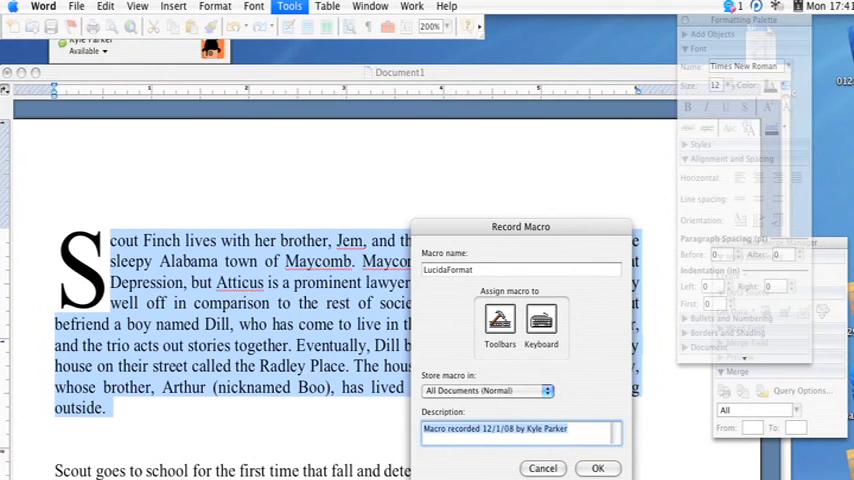
type("Changed")
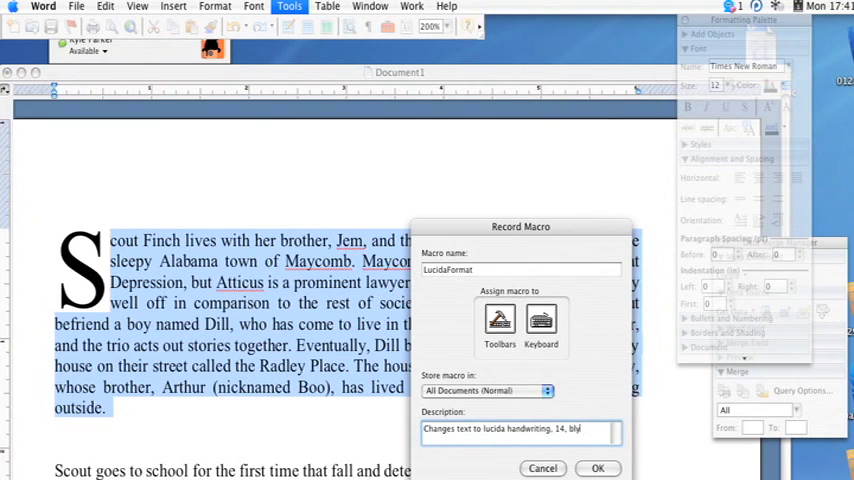
type("ue")
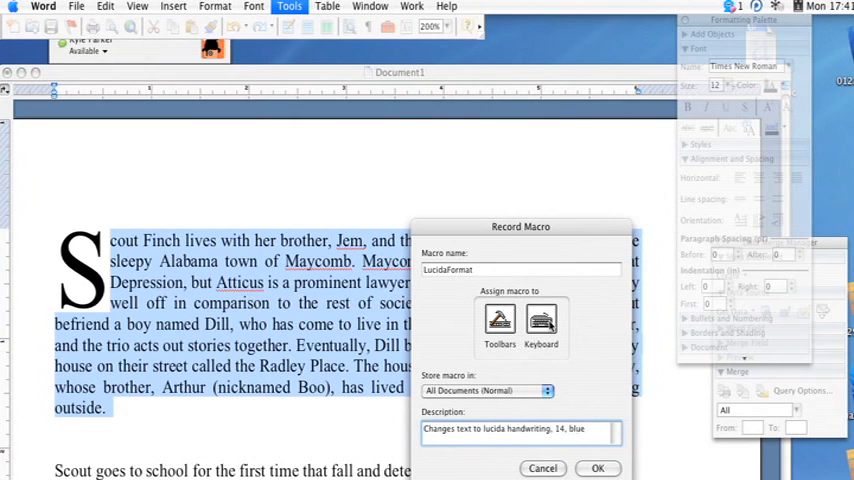
left_click(541, 320)
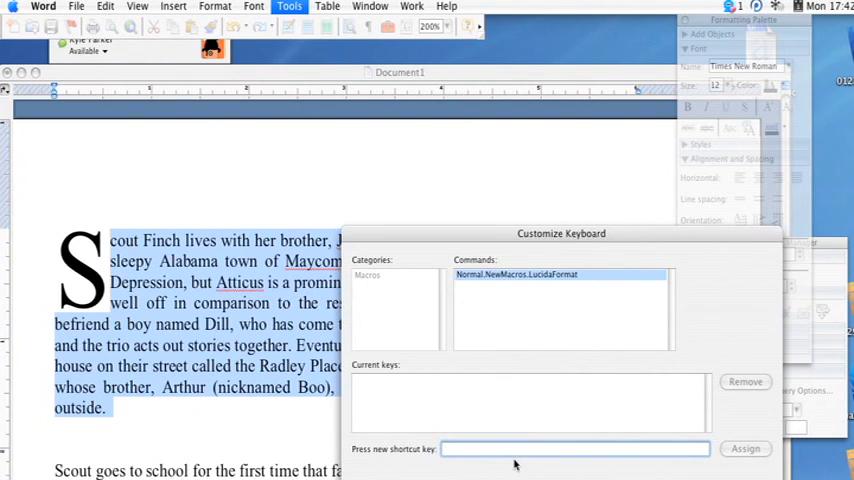
Step: Assign Option+F1 as LucidaFormat's keyboard shortcut and close Customize Keyboard
left_click(575, 448)
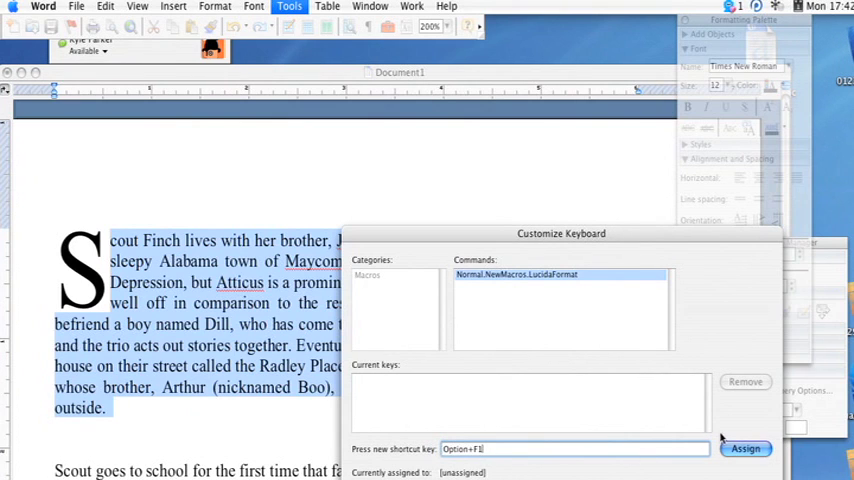
left_click(745, 448)
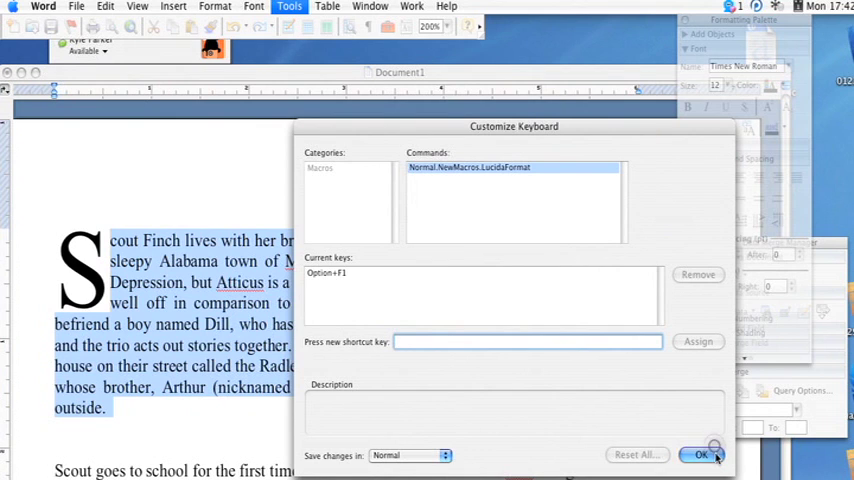
left_click(701, 455)
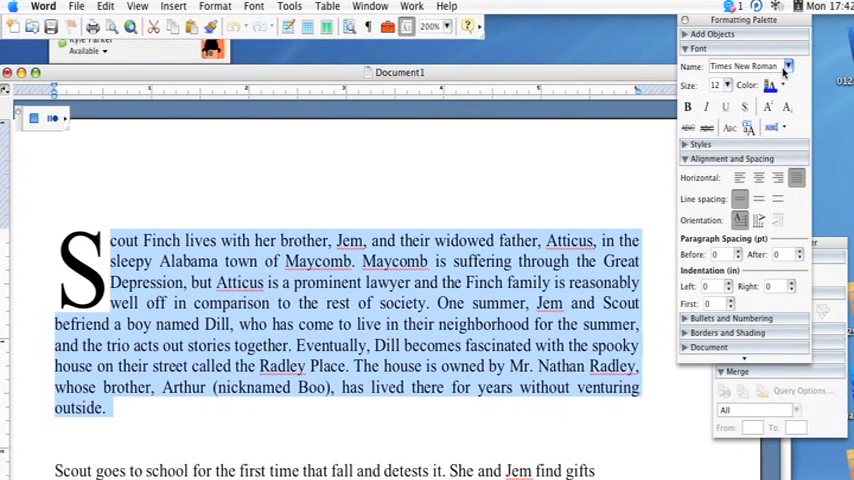
Step: Set the selected paragraph in Lucida Handwriting, then scroll down the document
left_click(790, 66)
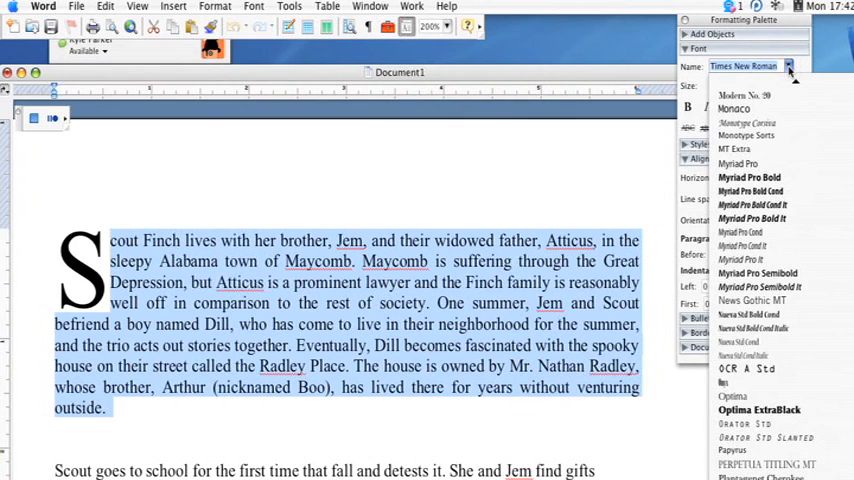
left_click(744, 65)
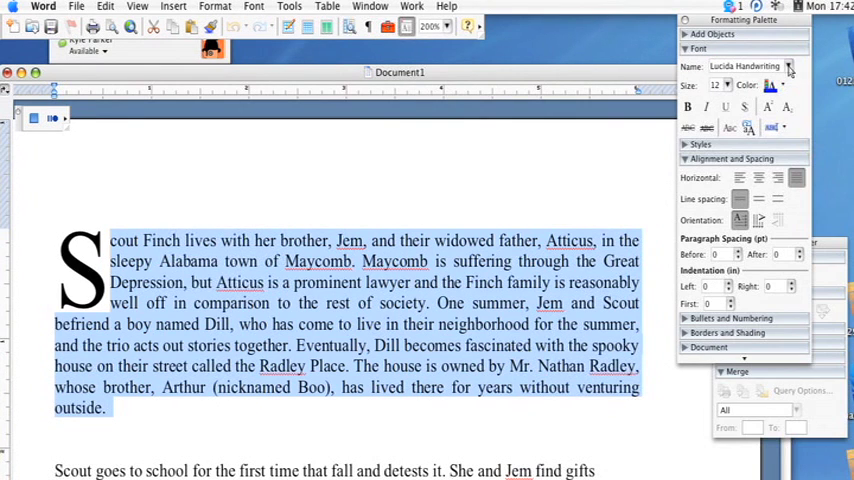
left_click(722, 84)
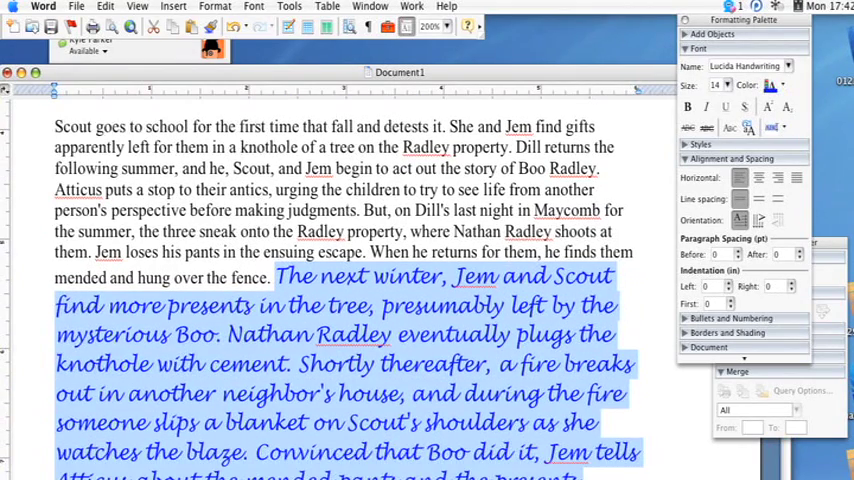
scroll("down", 3)
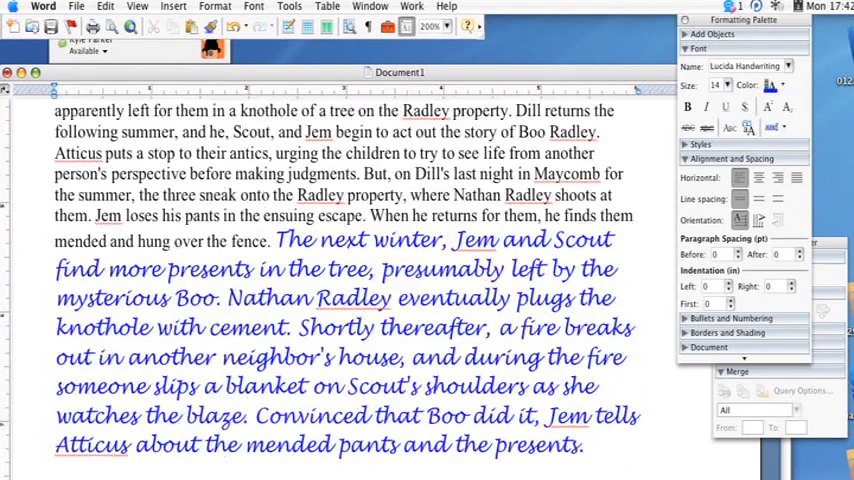
scroll("down", 3)
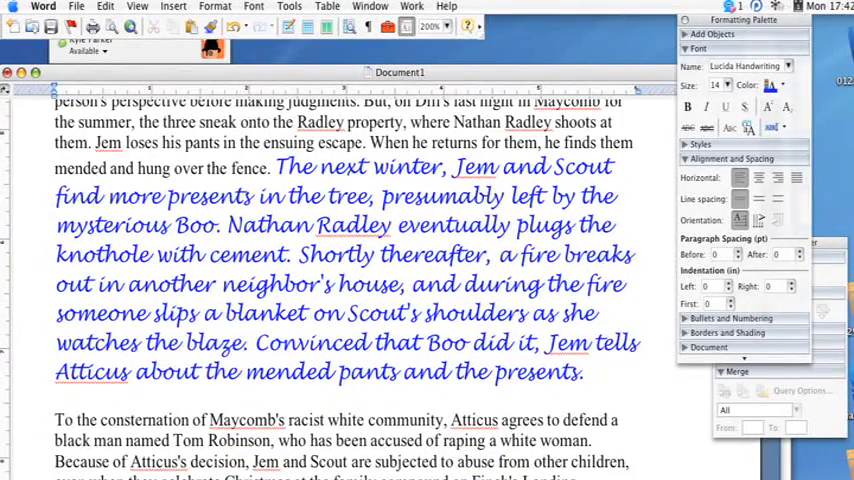
scroll("down", 3)
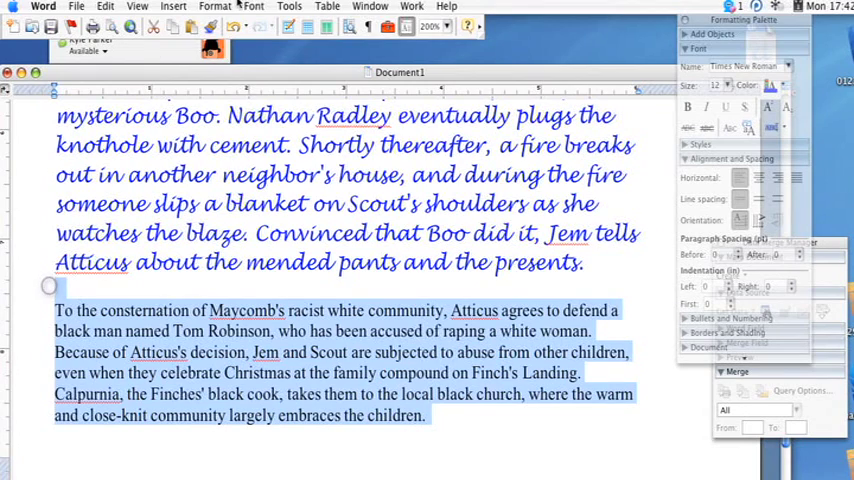
Step: Open the Macros dialog and switch its list to Word's built-in commands
left_click(288, 6)
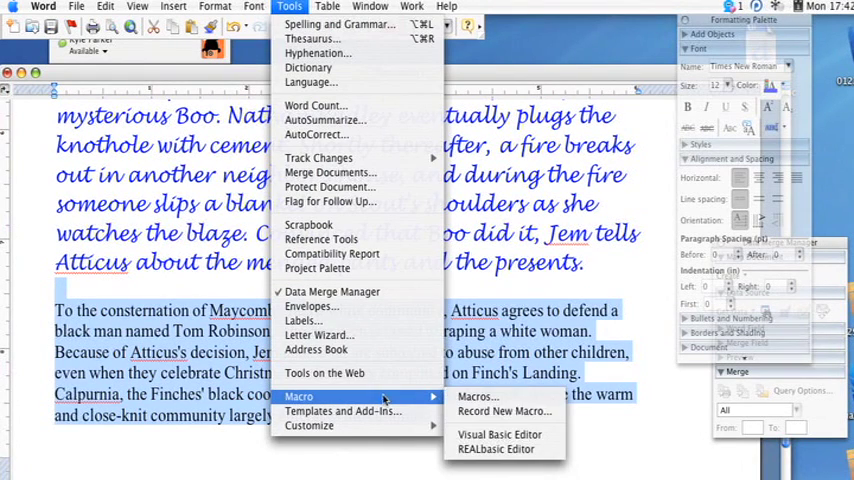
left_click(474, 396)
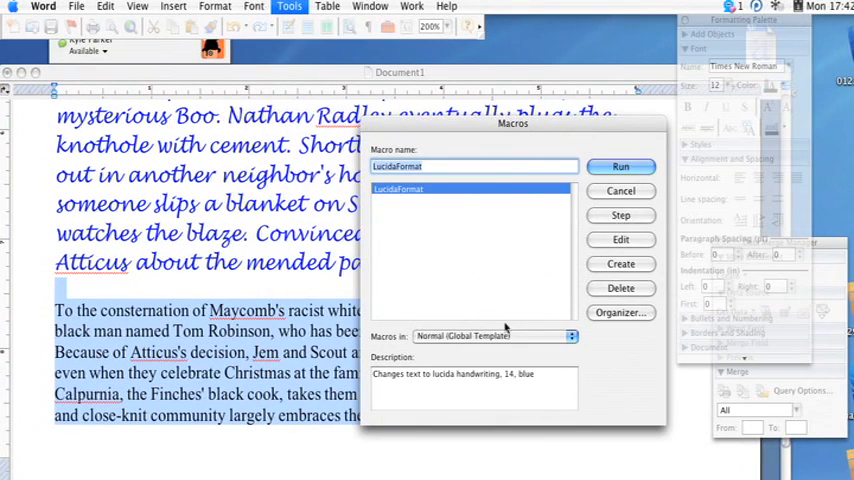
left_click(494, 335)
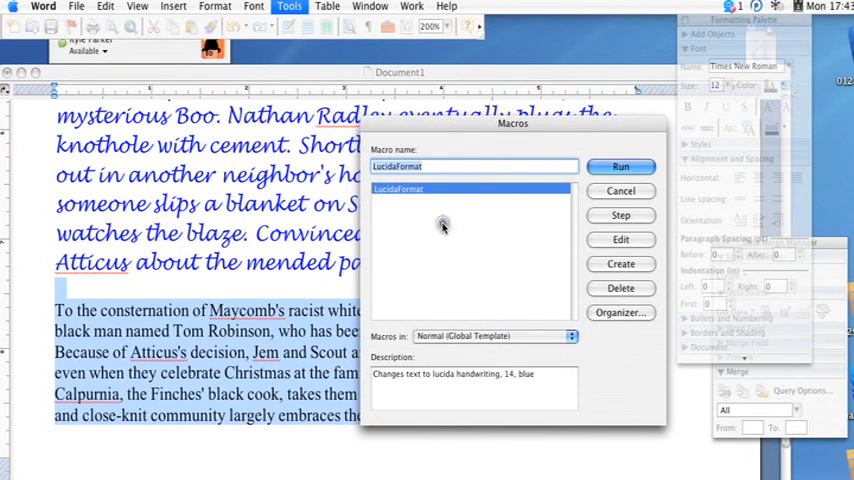
left_click(493, 335)
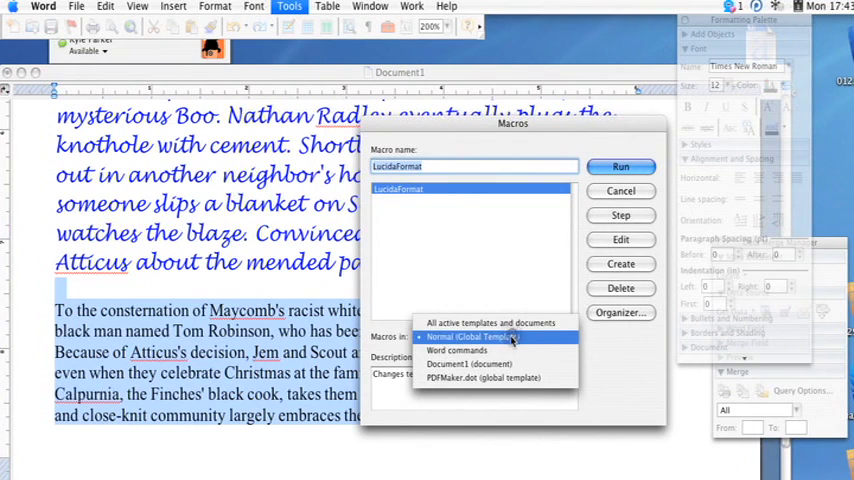
left_click(492, 336)
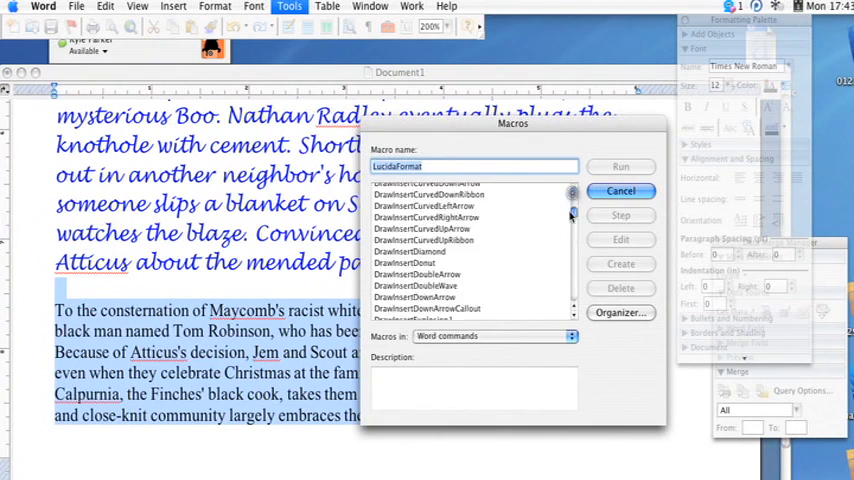
Step: Check Strikethrough's description, then open LucidaFormat from the Normal template for editing
left_click(400, 266)
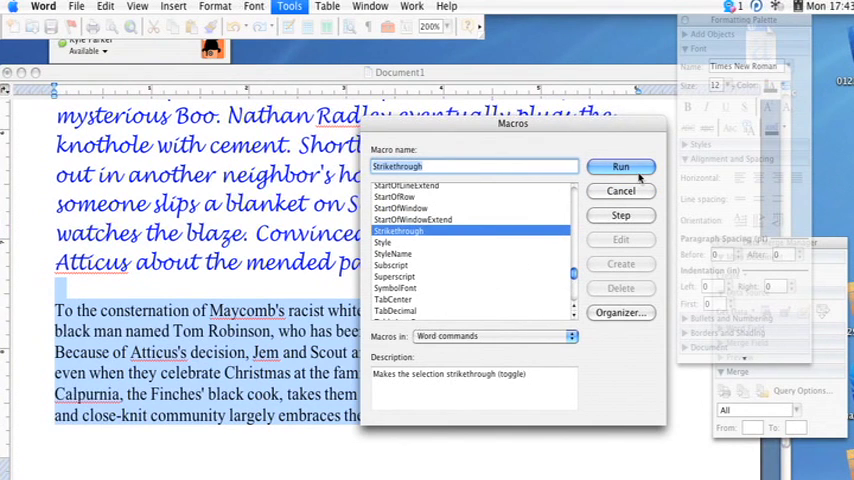
scroll("down", 3)
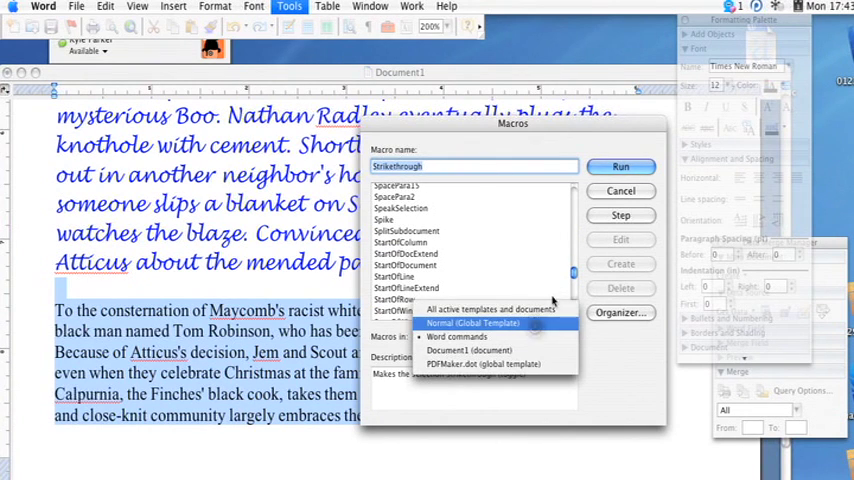
left_click(473, 323)
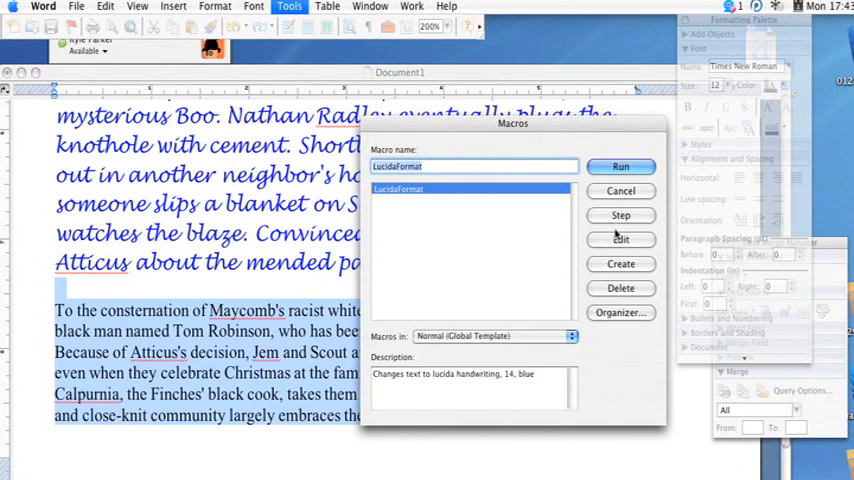
left_click(620, 239)
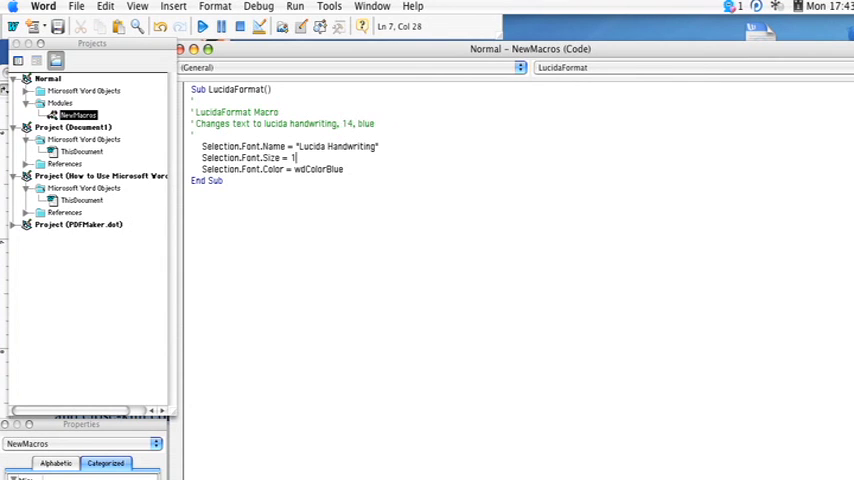
Step: Change Selection.Font.Size from 14 to 18 in the LucidaFormat code
type("8")
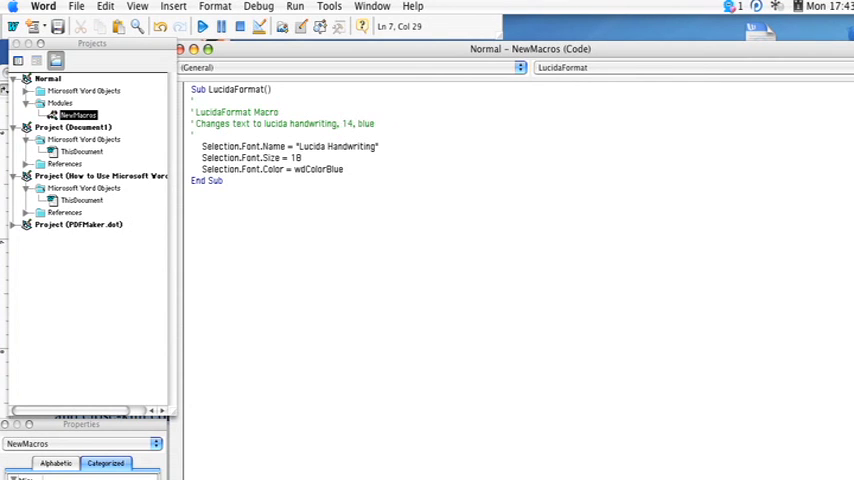